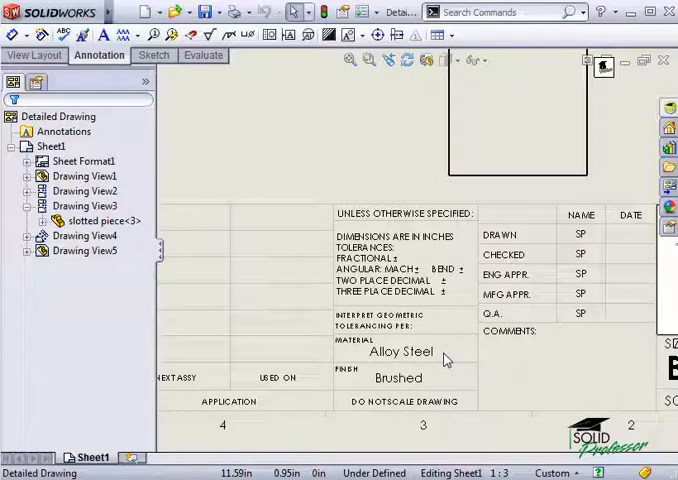
Step: Enter Edit Sheet Format on the sheet and begin a new title-block note
right_click(356, 178)
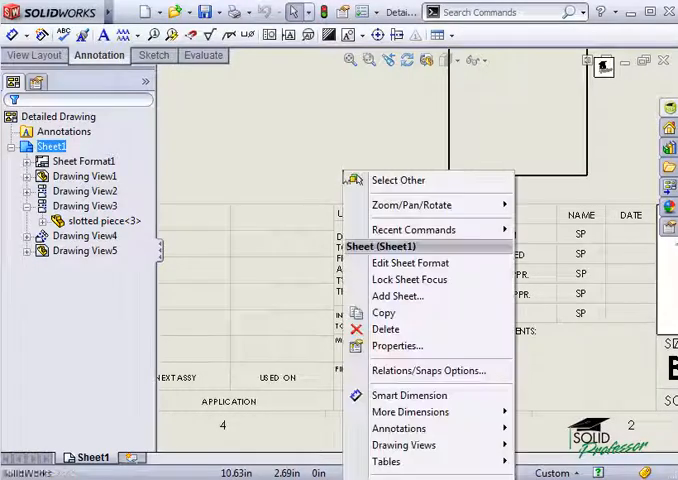
left_click(410, 262)
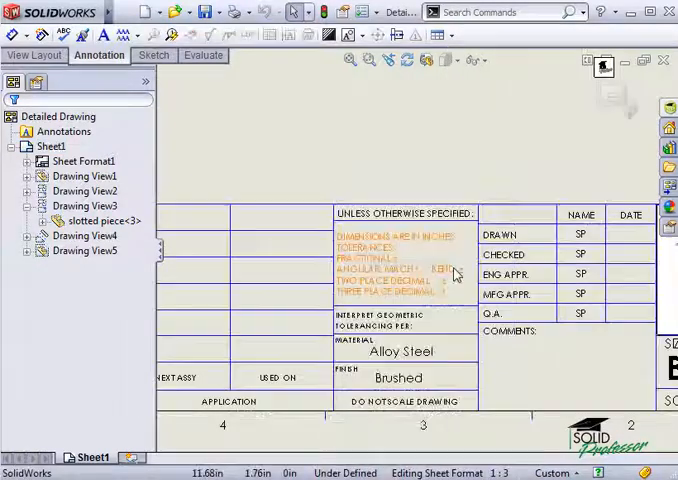
left_click(84, 160)
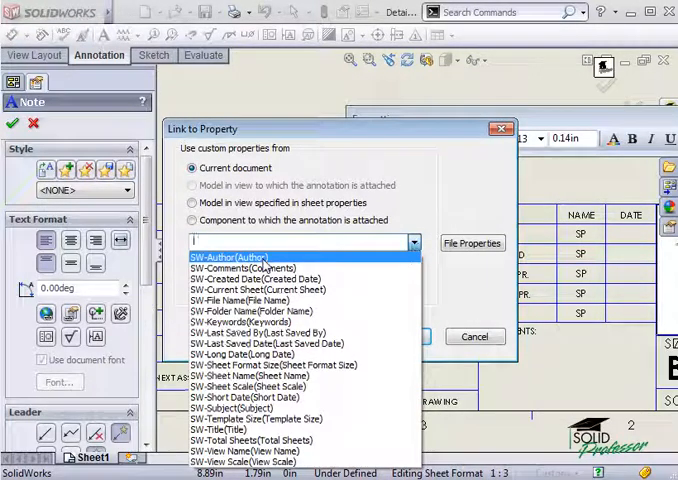
Step: Link the note to the SW-Author(Author) document property
left_click(244, 268)
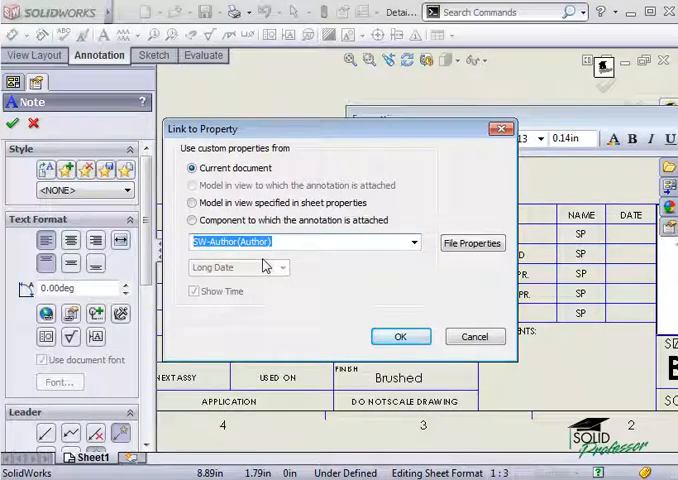
left_click(400, 336)
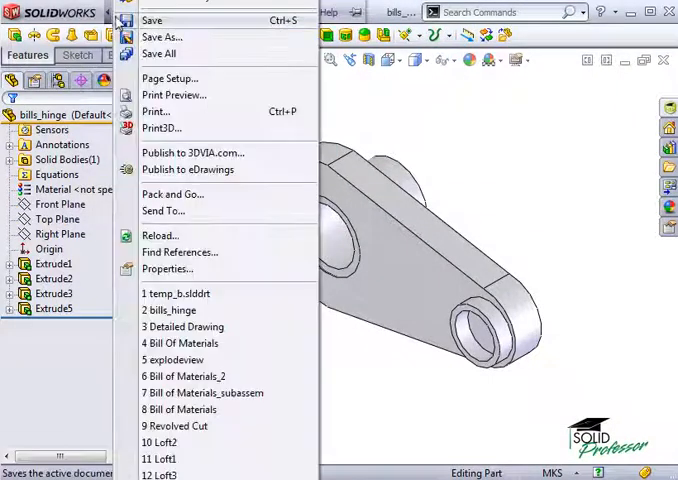
mouse_move(168, 268)
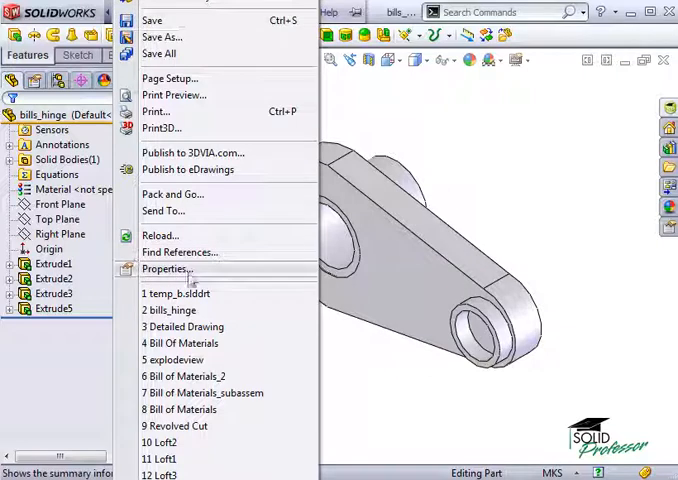
Step: Show the Custom properties of the bills_hinge part via File > Properties
left_click(164, 268)
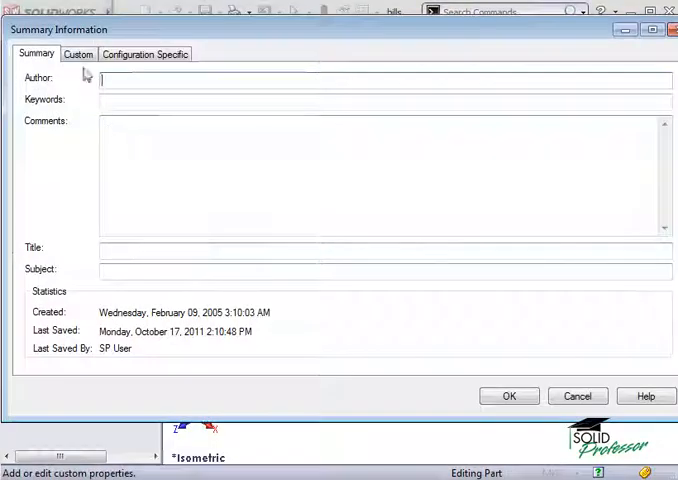
left_click(78, 52)
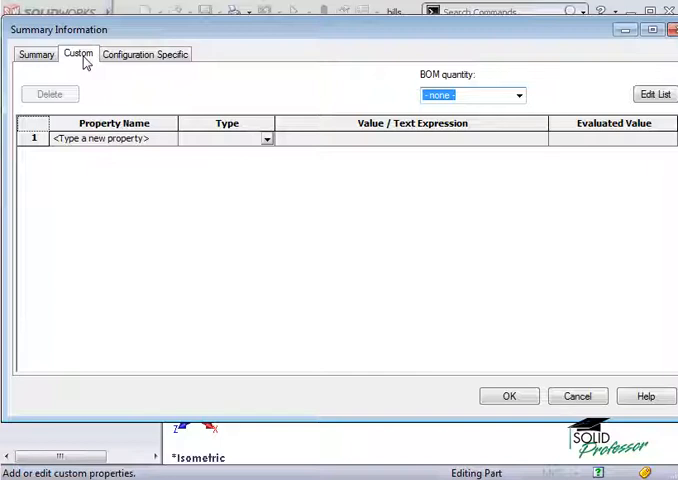
mouse_move(88, 148)
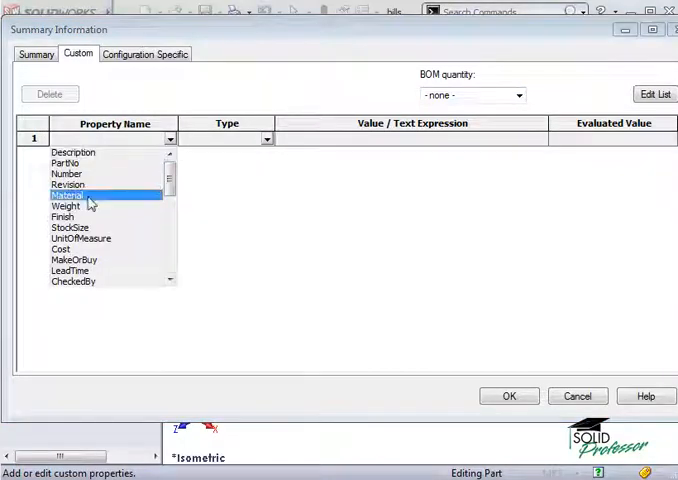
Step: Add custom properties Material = SW-Material and PartNo = 123456 to the hinge part and apply them
left_click(68, 194)
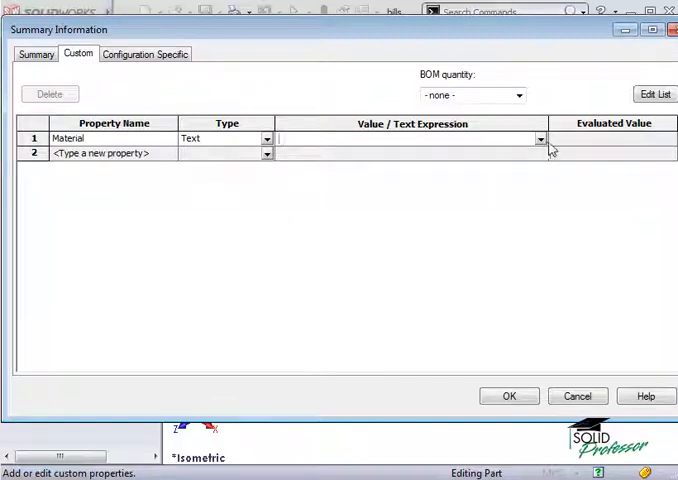
left_click(538, 138)
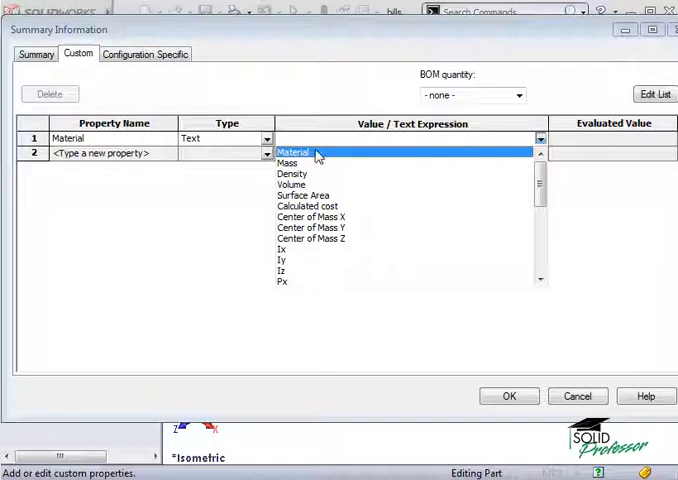
left_click(292, 152)
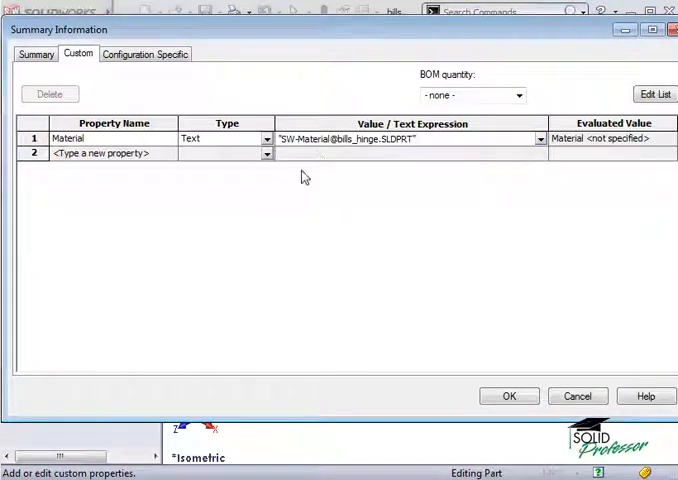
mouse_move(168, 164)
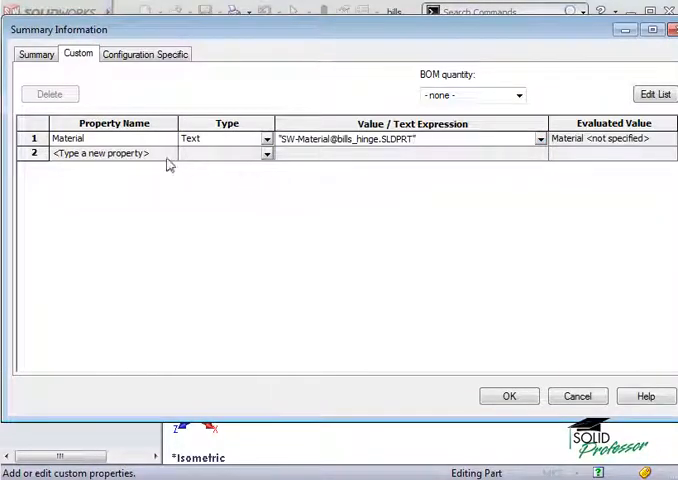
type("PartNo")
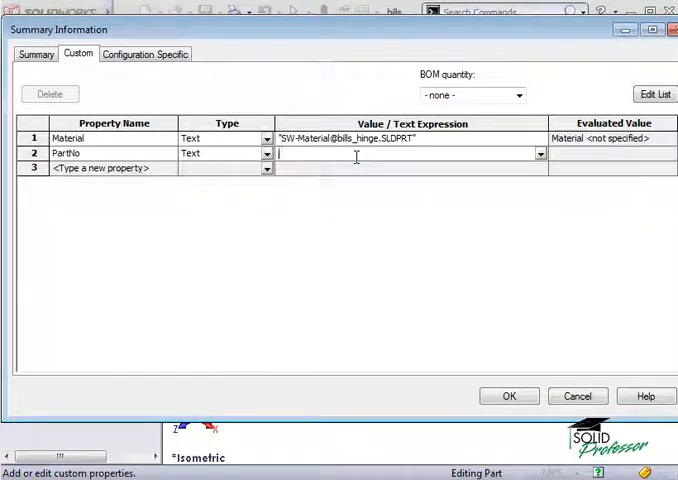
type("123456")
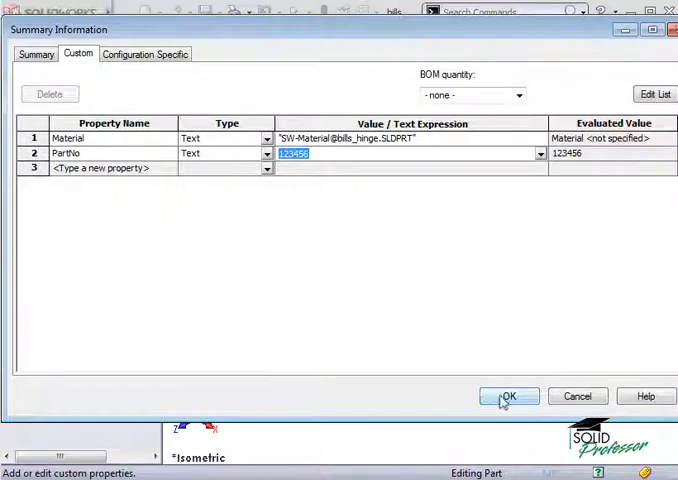
left_click(508, 396)
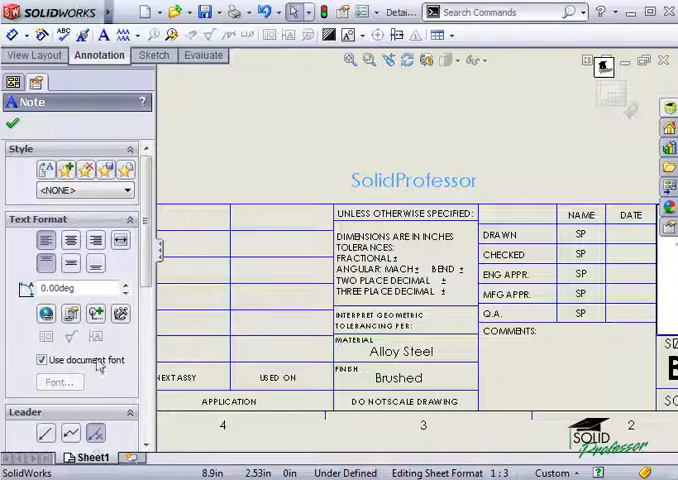
Step: Place the linked author note on the sheet format using the document font
left_click(42, 360)
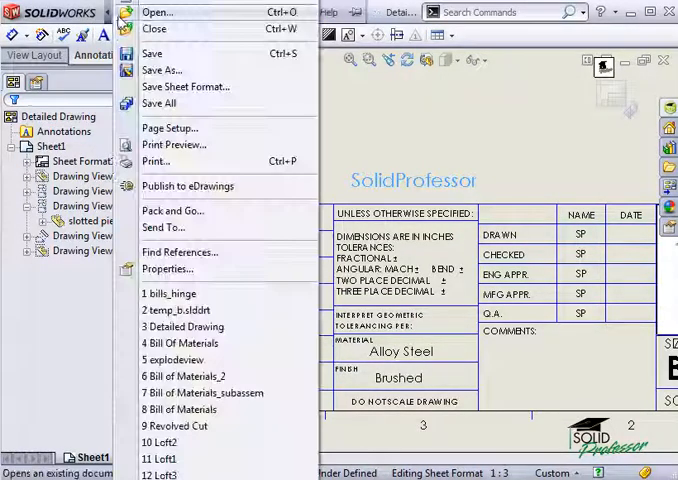
mouse_move(186, 88)
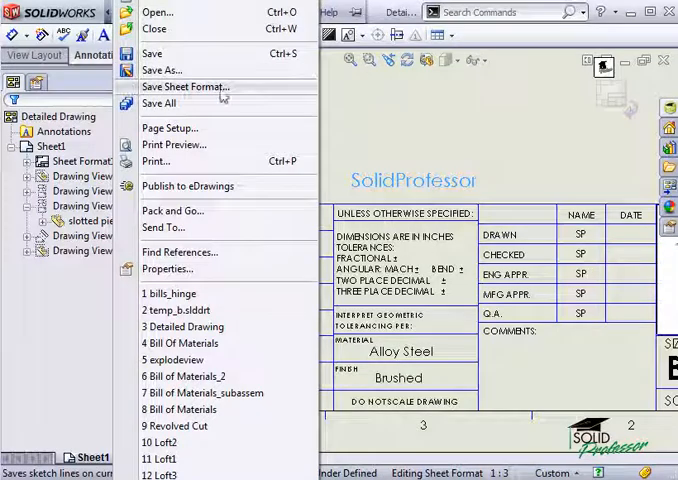
Step: Save the sheet format as temp_b, starting from the b - landscape format name
left_click(184, 86)
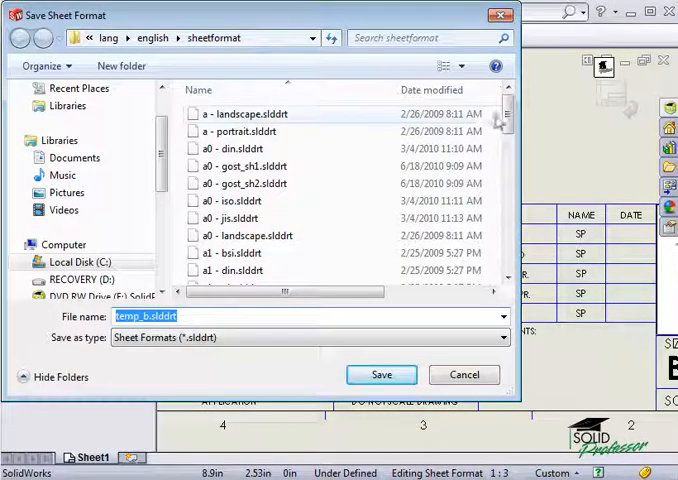
scroll("down", 3)
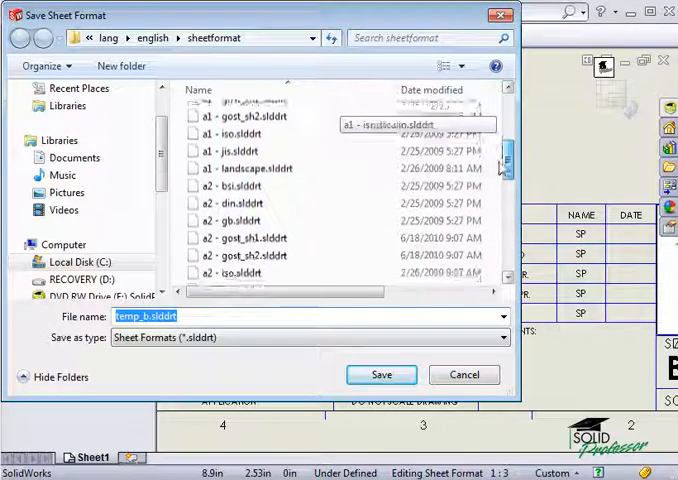
scroll("down", 3)
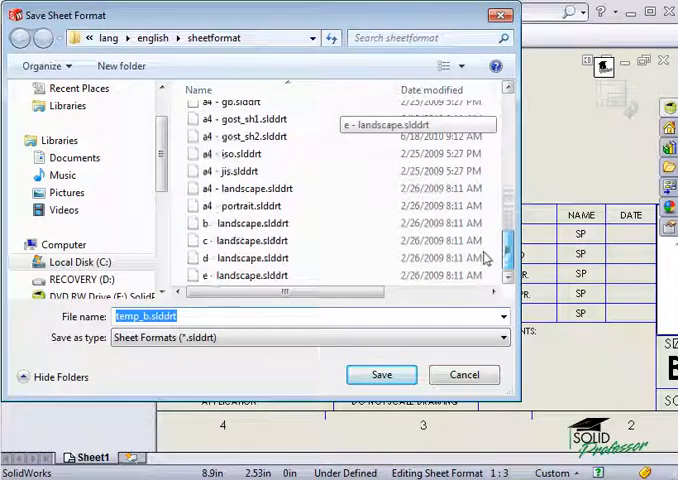
left_click(250, 224)
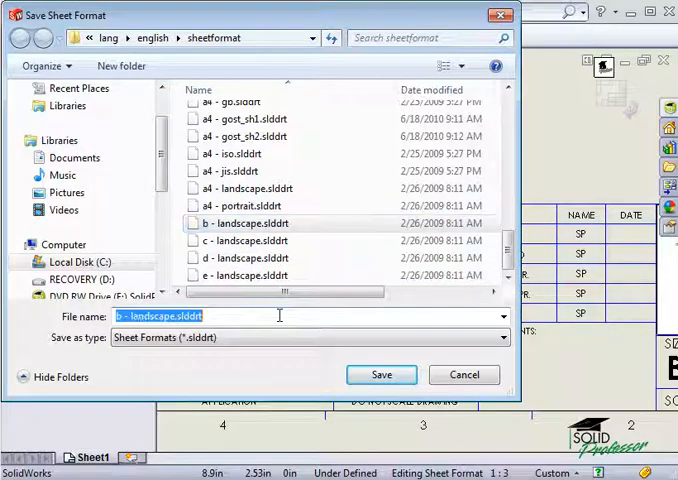
type("temp_")
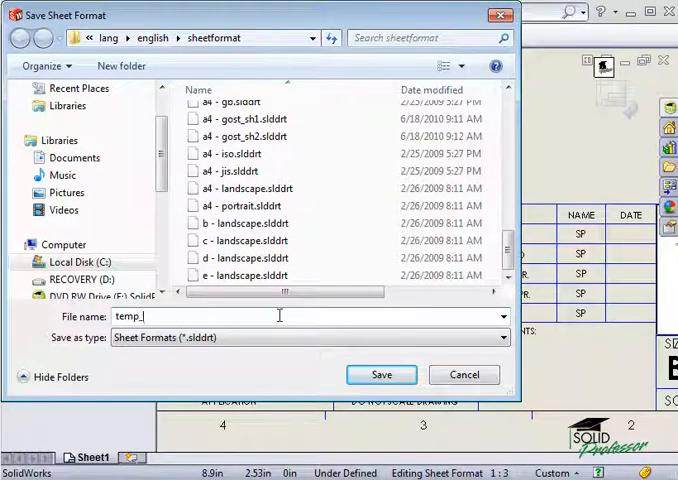
type("b")
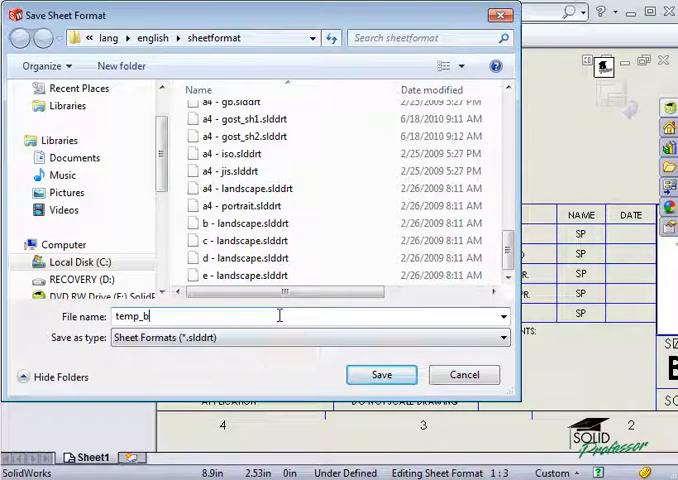
left_click(380, 374)
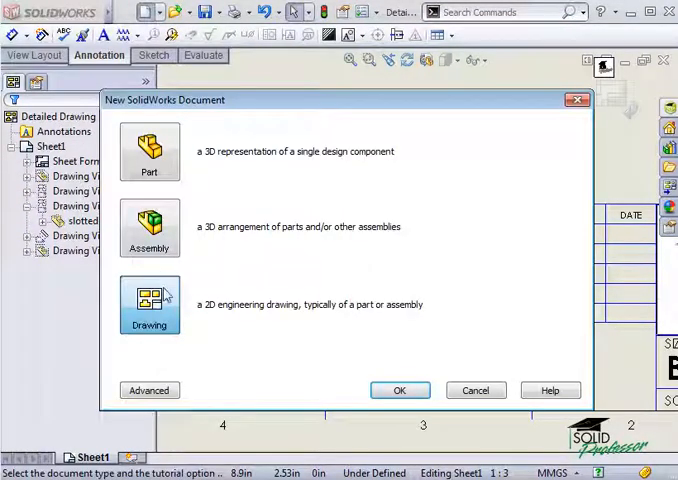
Step: Create a new drawing document using the temp_b sheet format
left_click(400, 390)
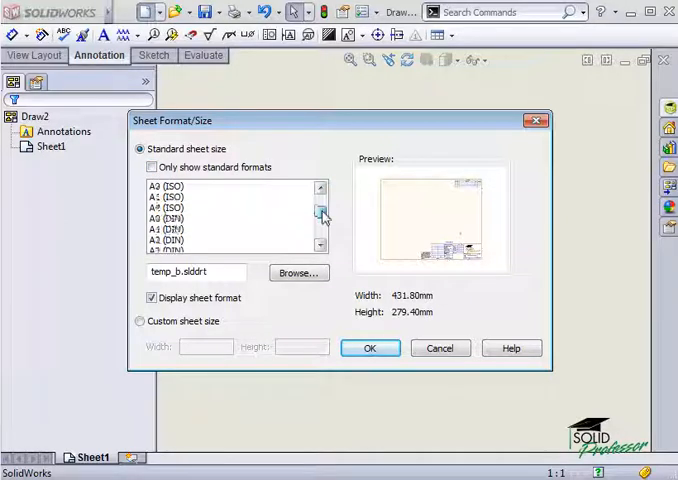
left_click(174, 242)
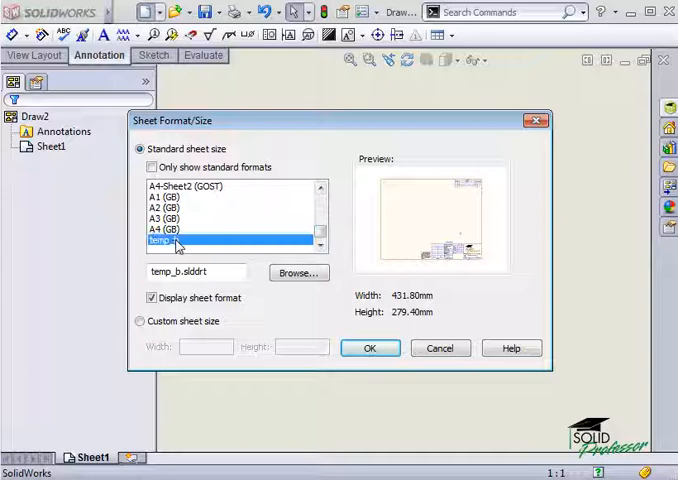
left_click(370, 348)
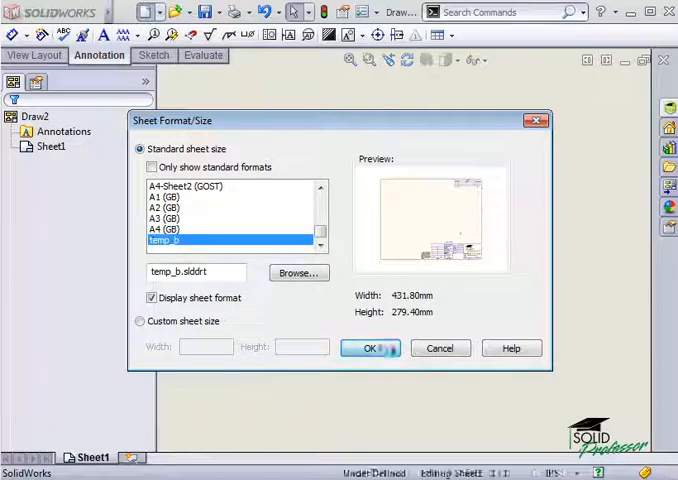
left_click(364, 348)
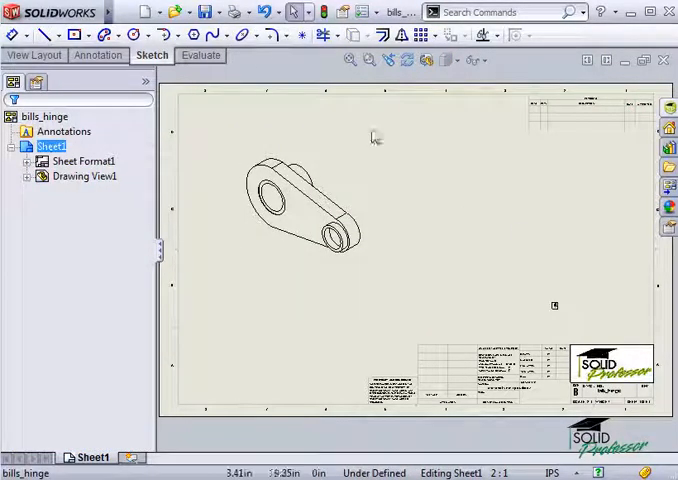
Step: Set the drawing's Summary Author property to SolidProfessor
left_click(28, 12)
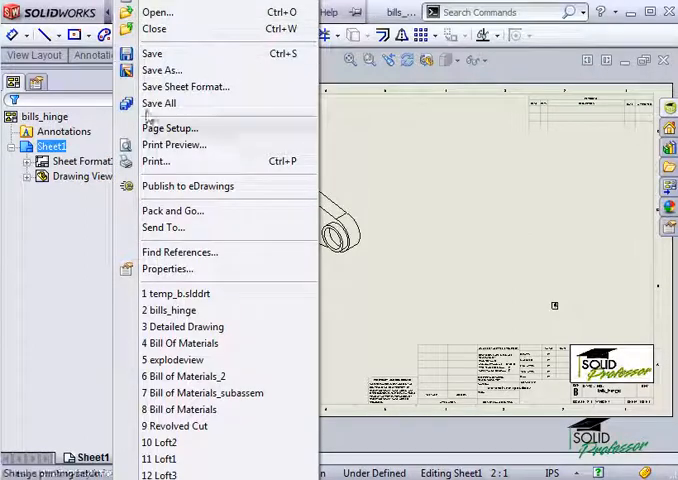
left_click(168, 268)
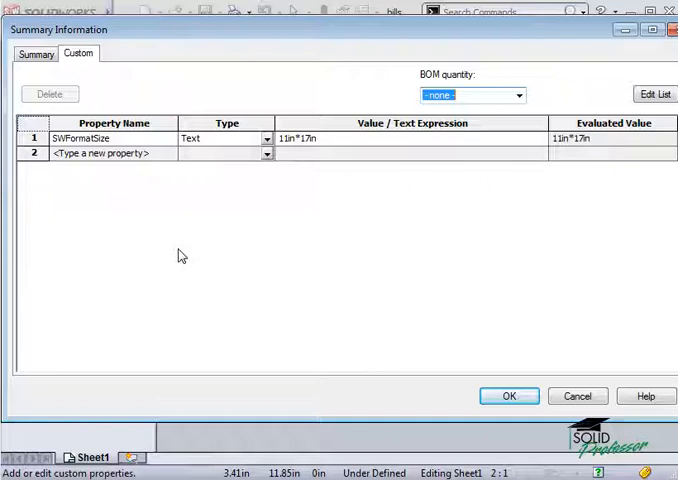
left_click(34, 54)
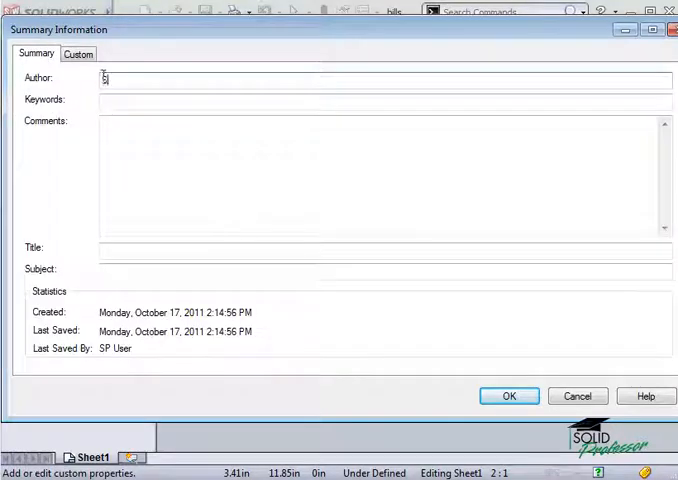
type("SolidProf")
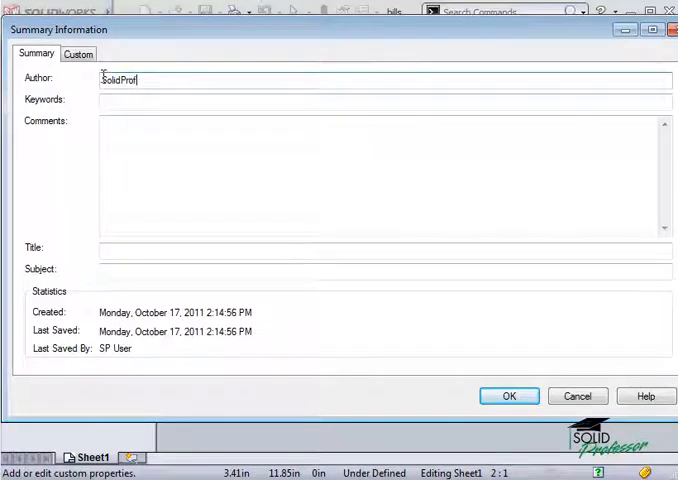
type("essor")
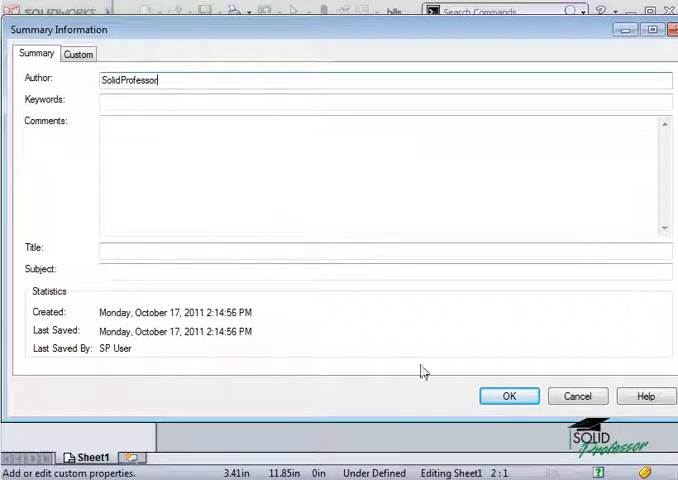
left_click(508, 396)
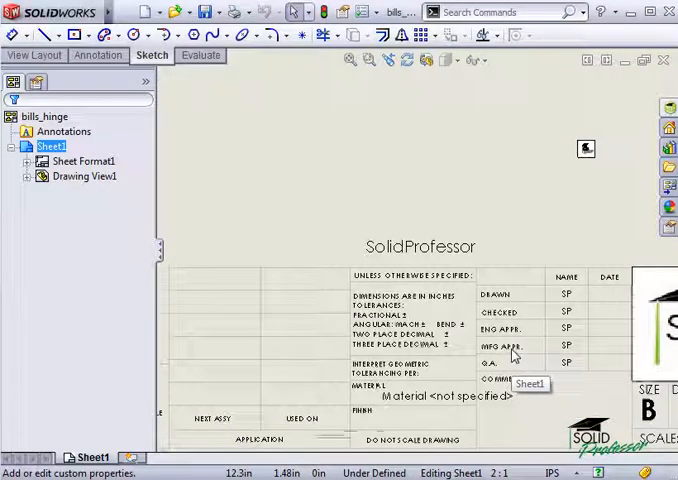
mouse_move(324, 166)
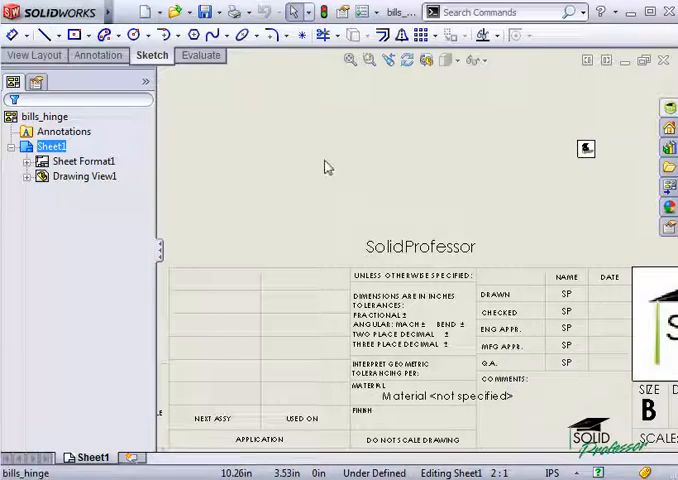